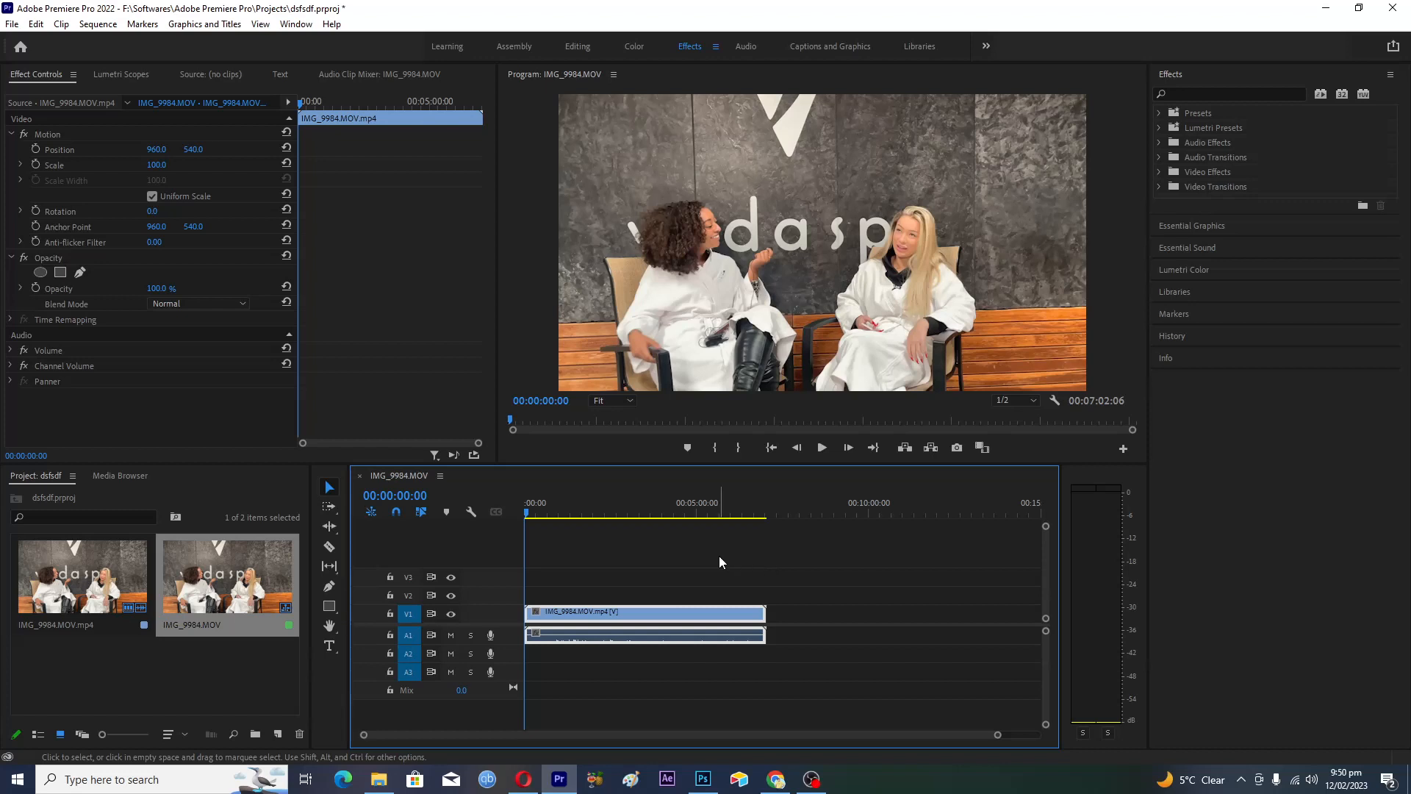
{"action": "mouse_move", "coordinate": [266, 578]}
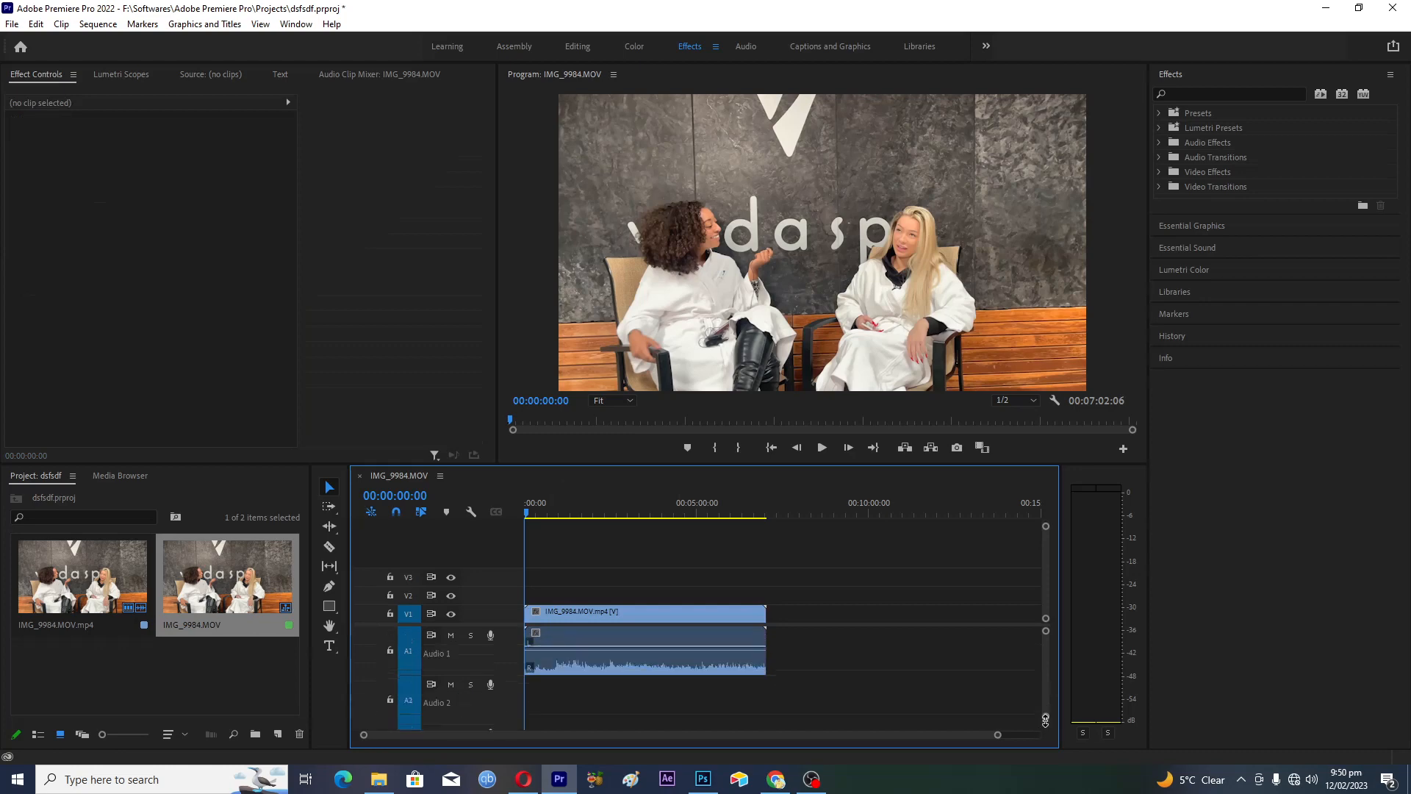
Step: Expand the Audio 1 track so the clip's waveform shows under the video
{"action": "left_click", "coordinate": [644, 613]}
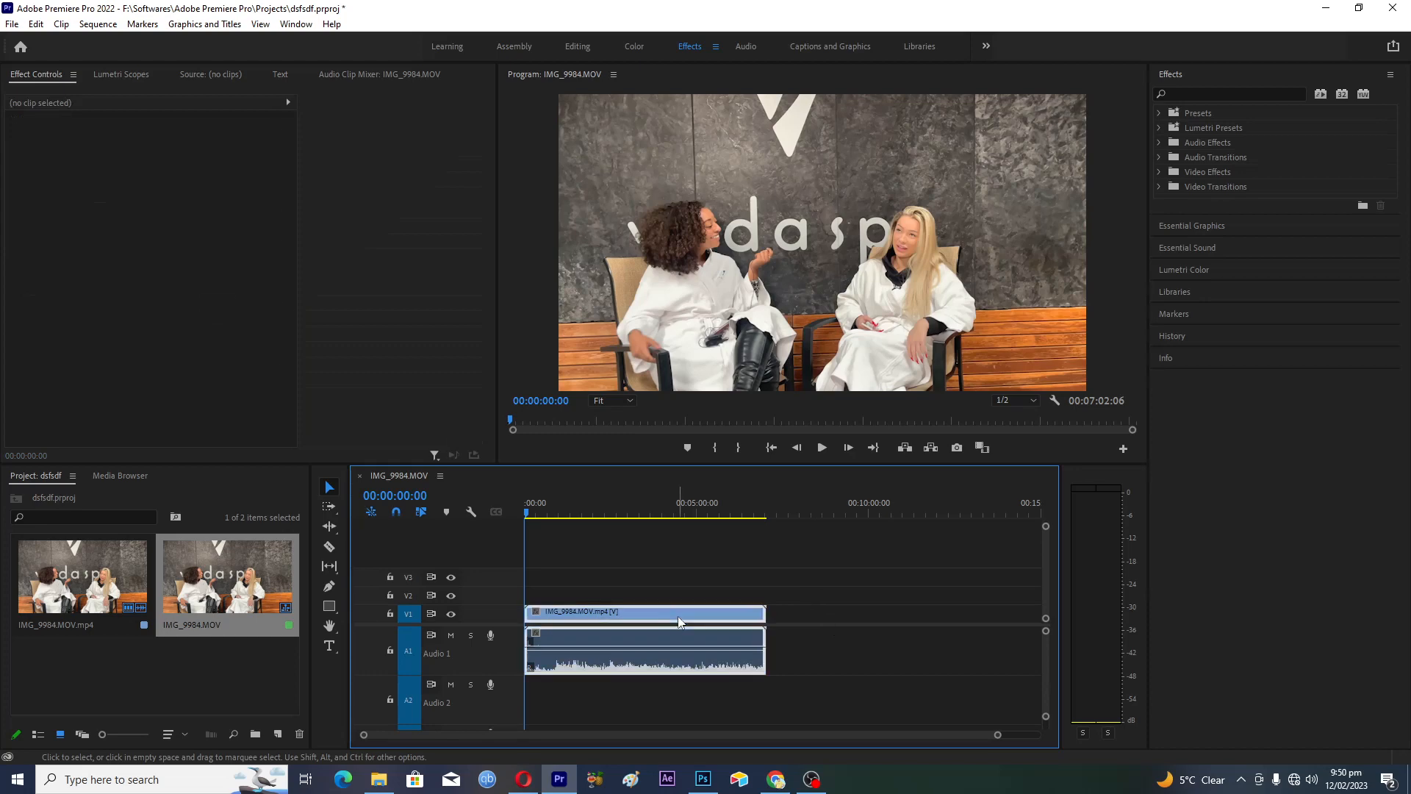
Step: Unlink the clip's audio from its video via the clip's context menu
{"action": "right_click", "coordinate": [644, 612]}
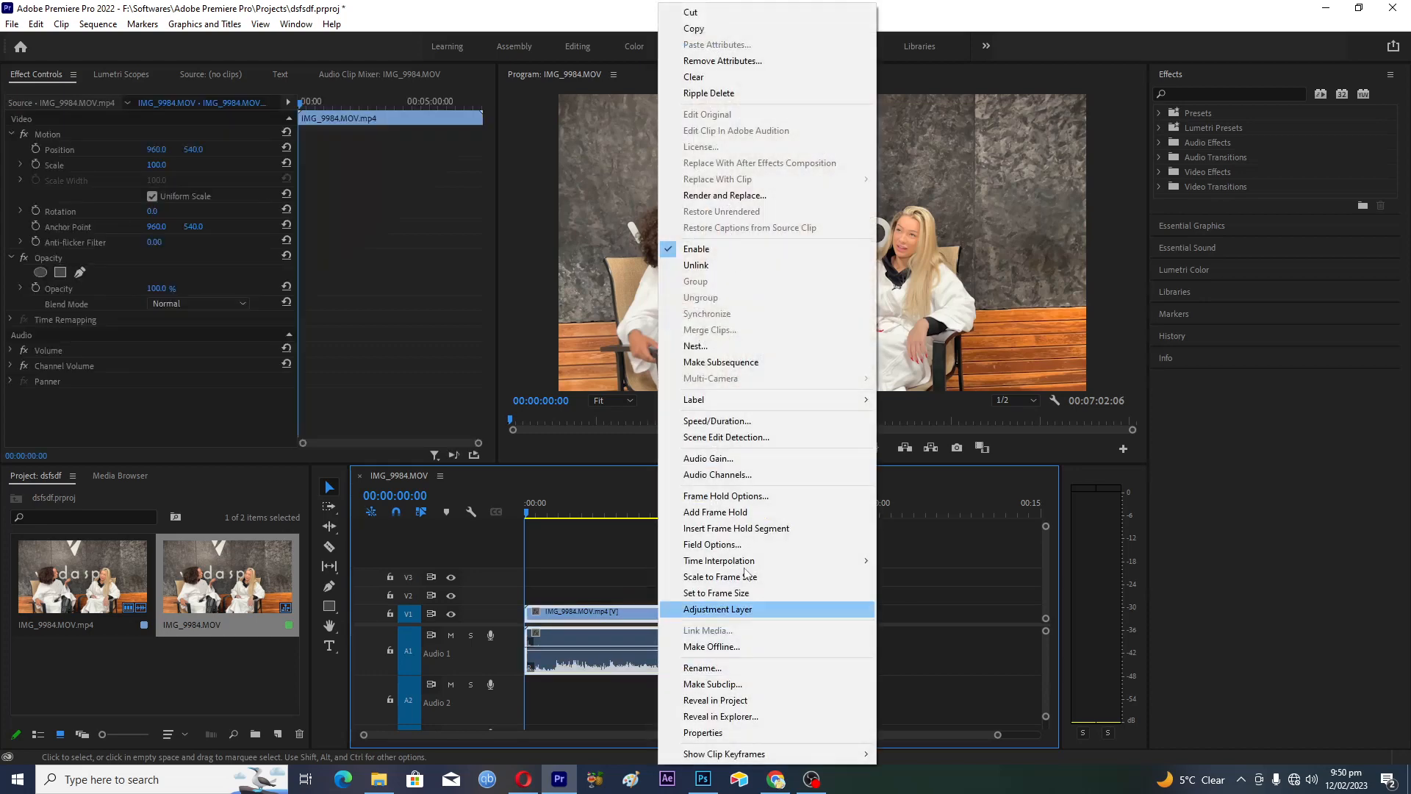
{"action": "mouse_move", "coordinate": [695, 265]}
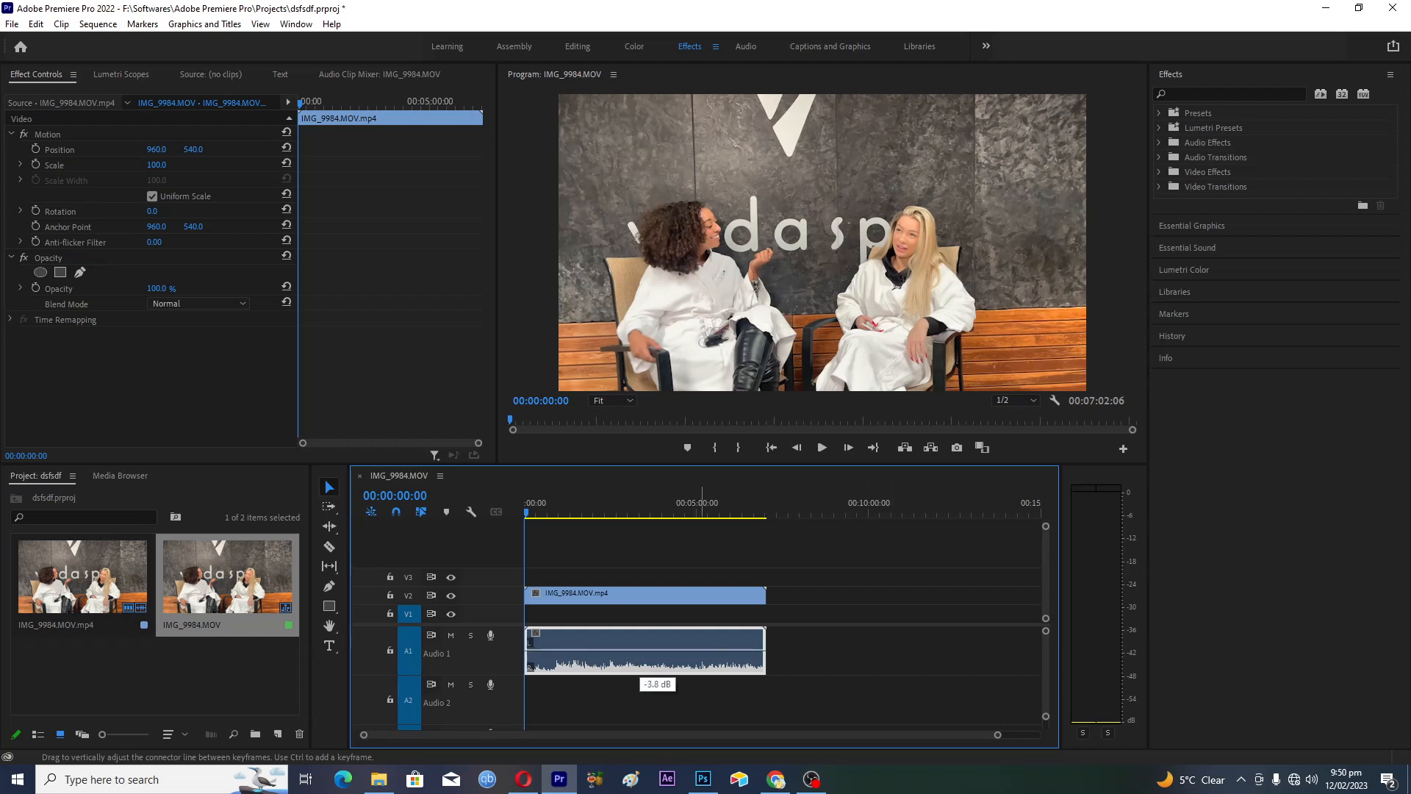
Step: Relink audio and video, then confirm selecting the clip picks both parts together
{"action": "left_click_drag", "start_coordinate": [644, 650], "coordinate": [783, 649]}
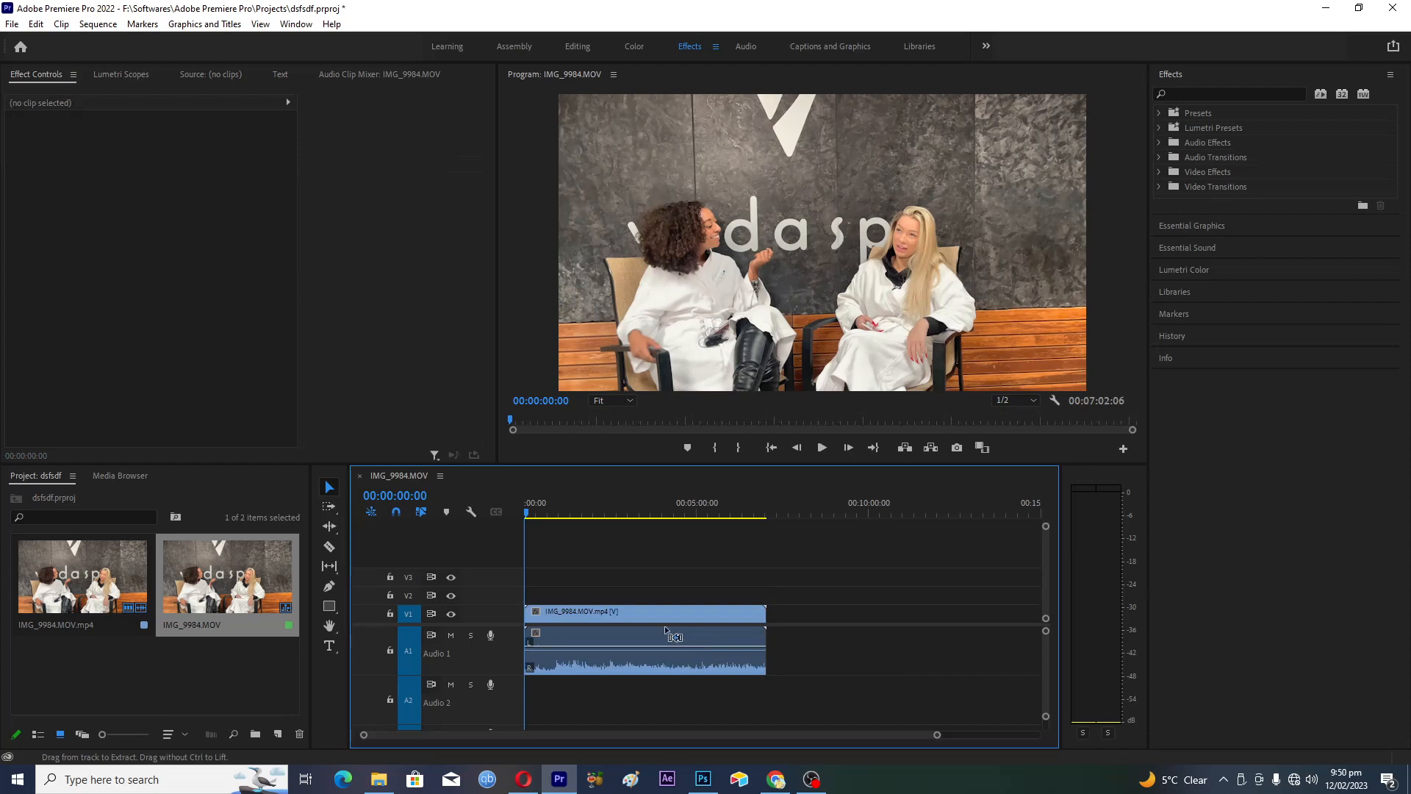
{"action": "left_click", "coordinate": [644, 611]}
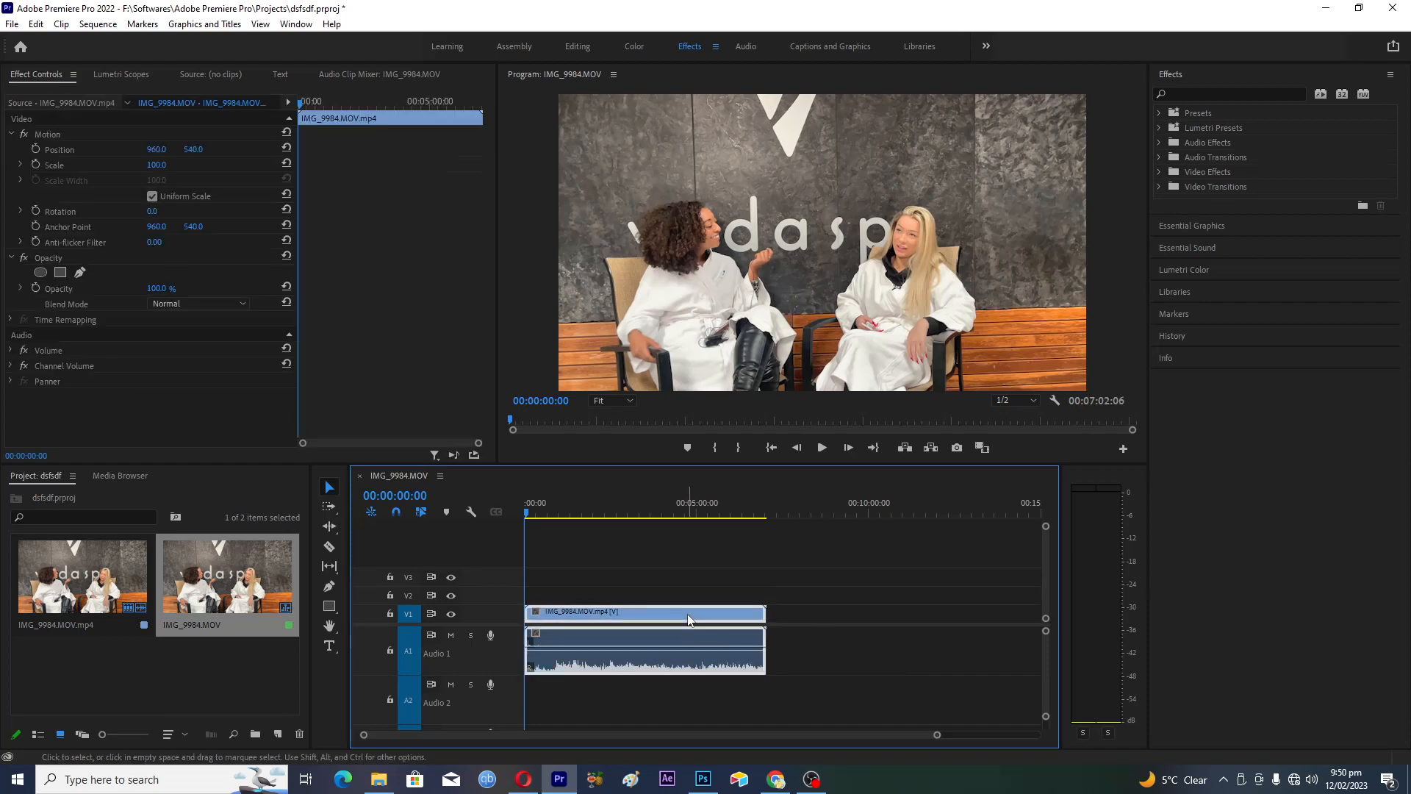
{"action": "left_click", "coordinate": [692, 619]}
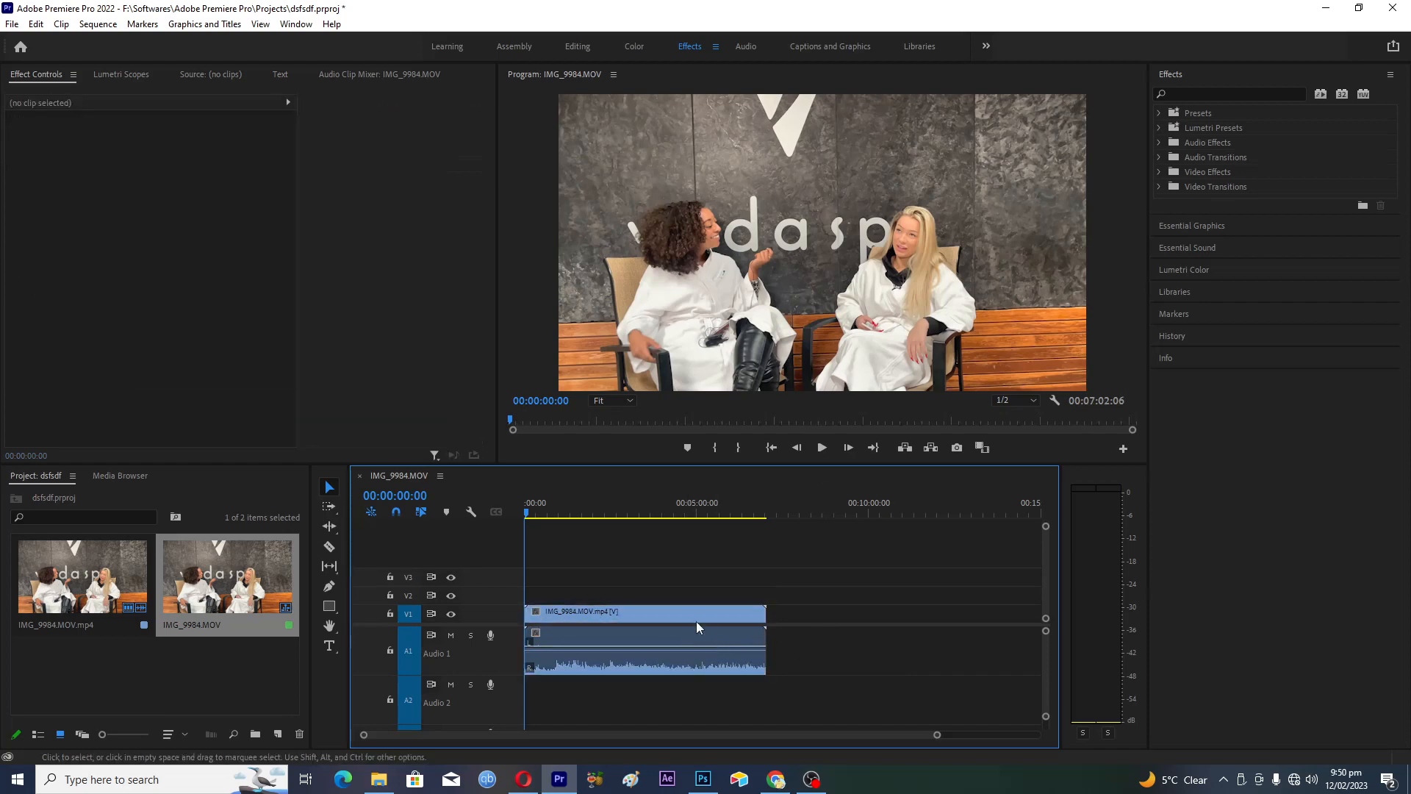
{"action": "left_click", "coordinate": [644, 611]}
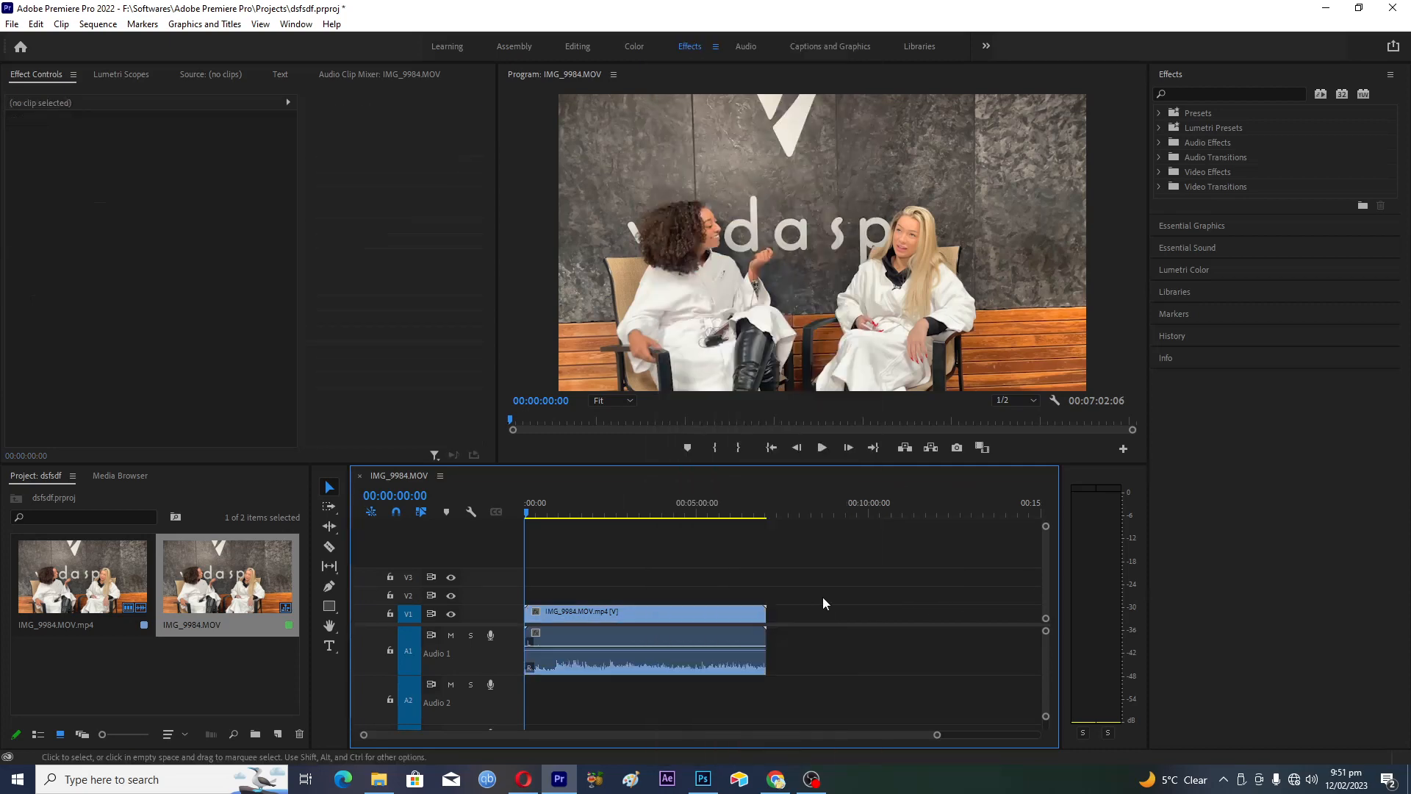
Step: Select the audio clip alone to see its Volume, Channel Volume and Panner, then the video clip's settings
{"action": "left_click", "coordinate": [644, 612]}
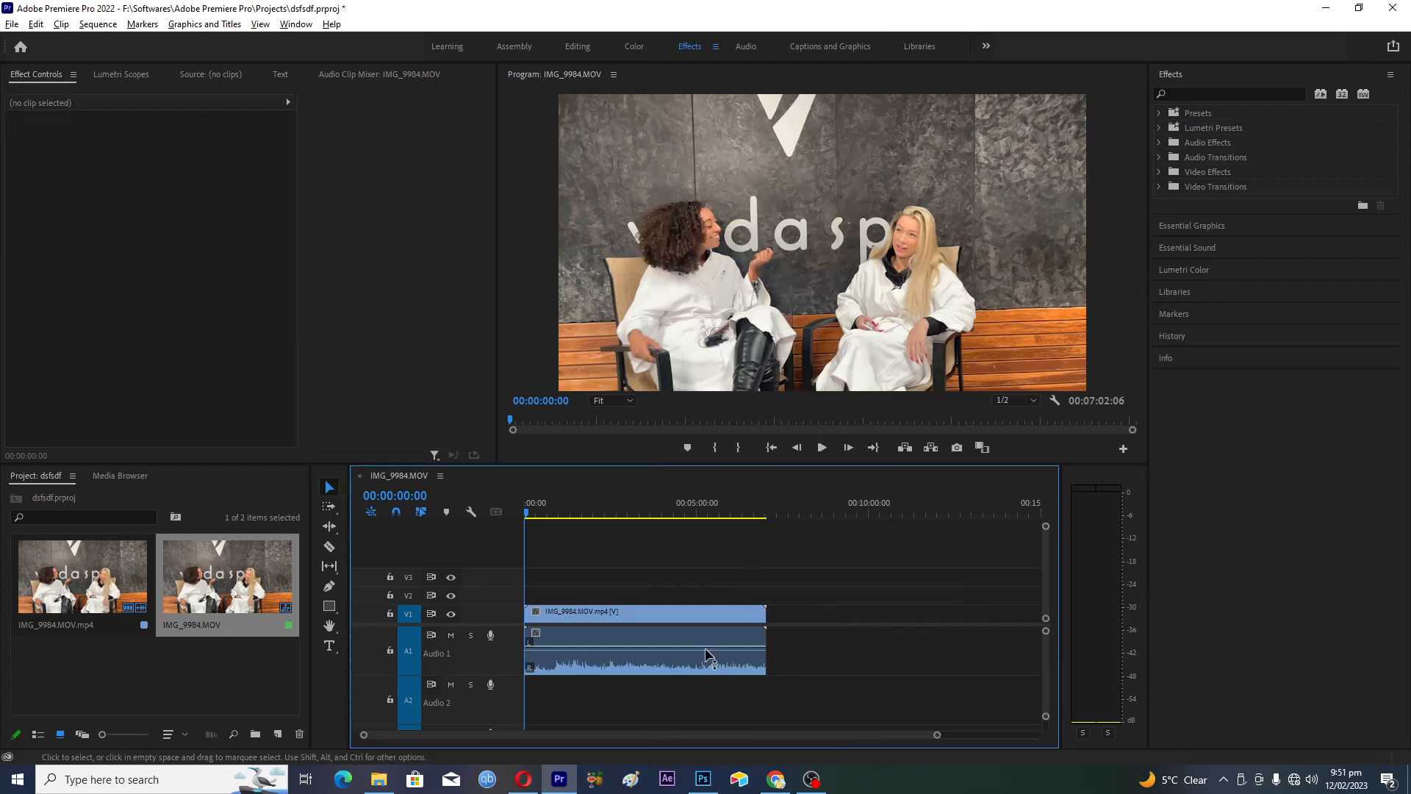
{"action": "left_click", "coordinate": [644, 640]}
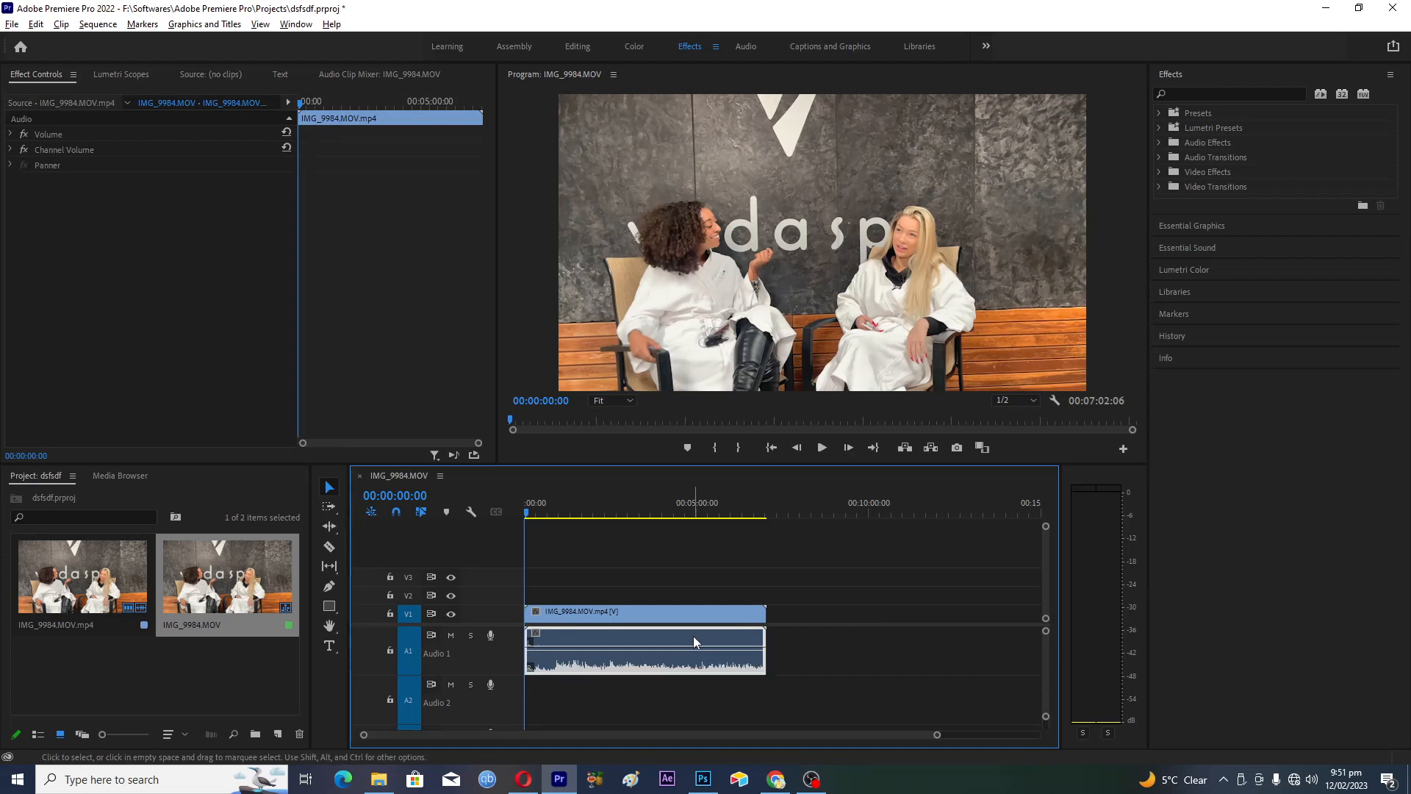
{"action": "mouse_move", "coordinate": [691, 647]}
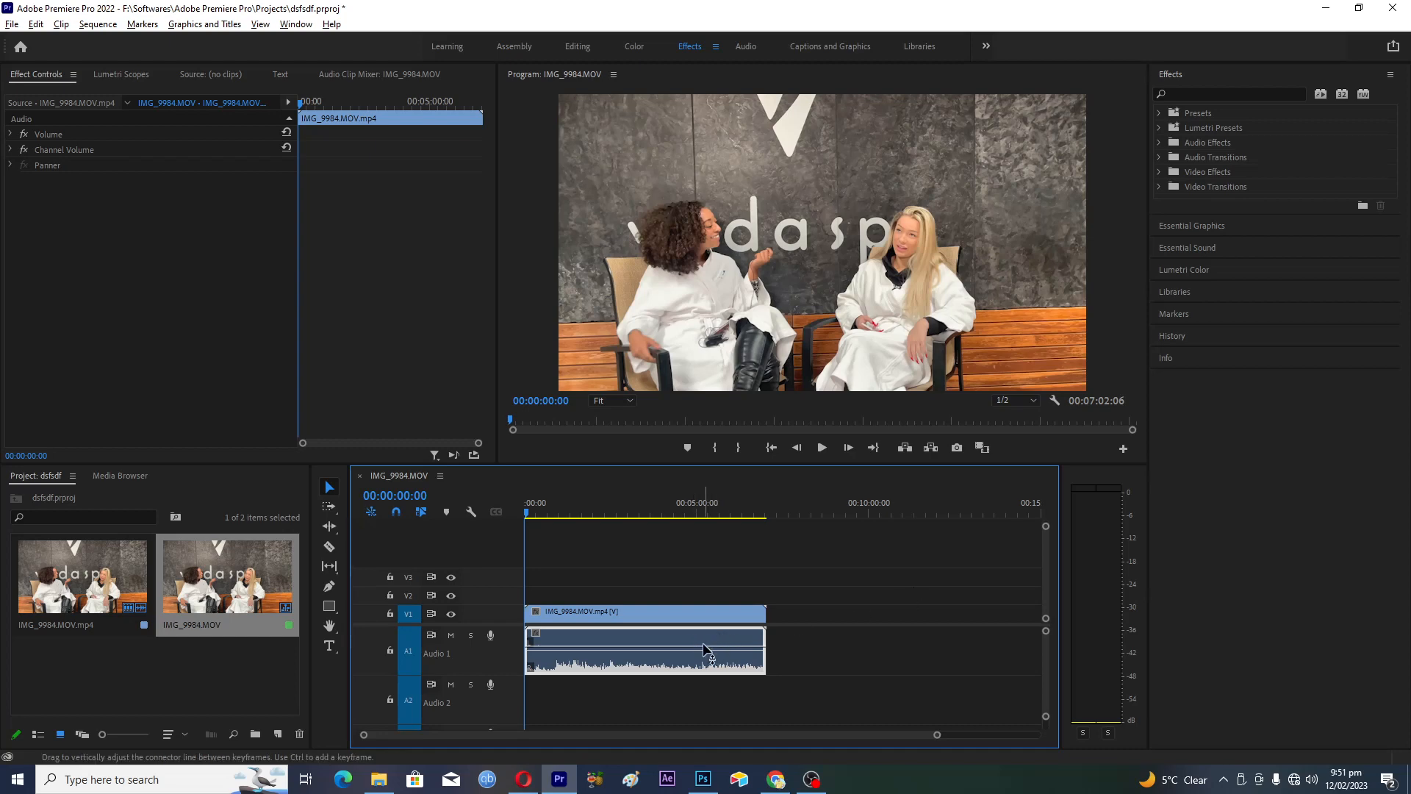
{"action": "mouse_move", "coordinate": [710, 653]}
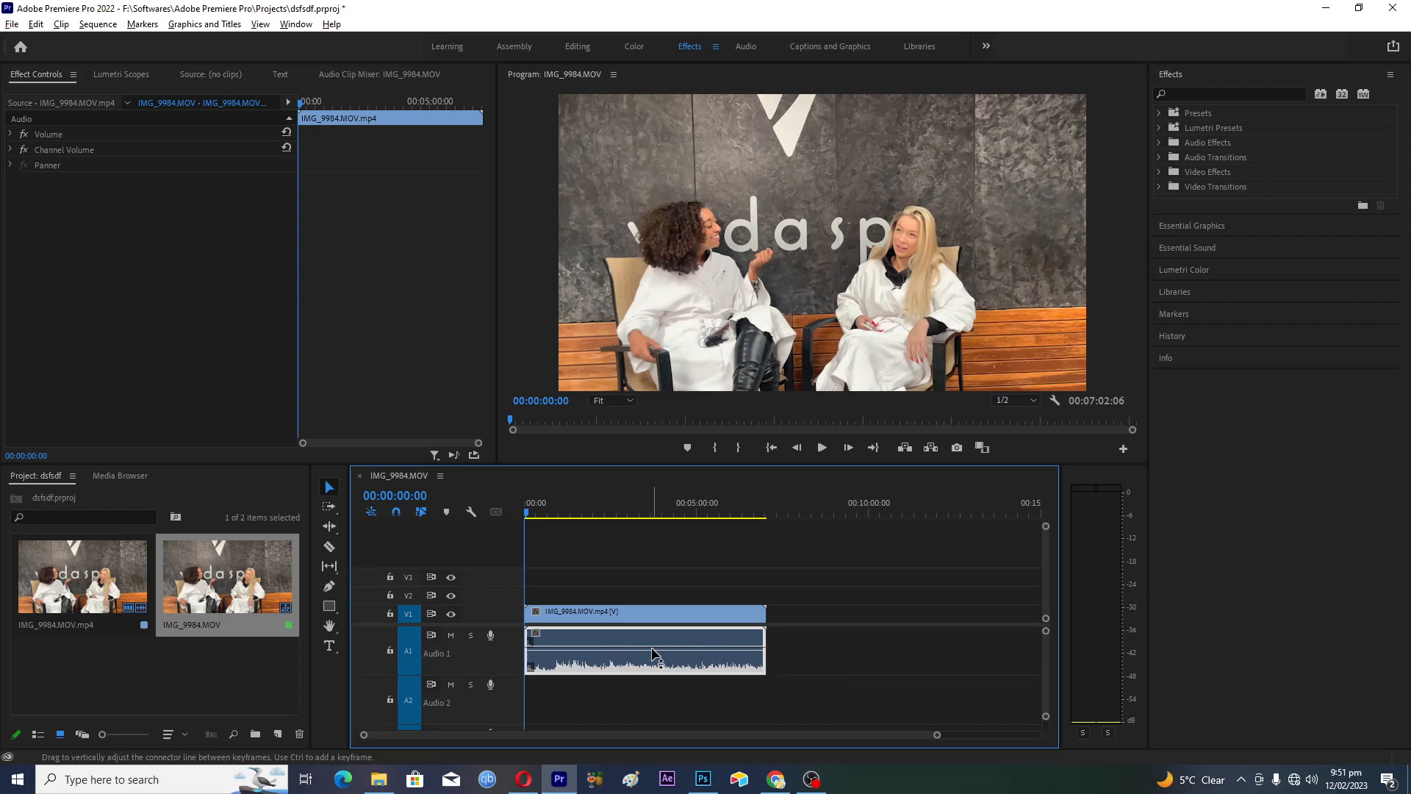
{"action": "left_click", "coordinate": [644, 611]}
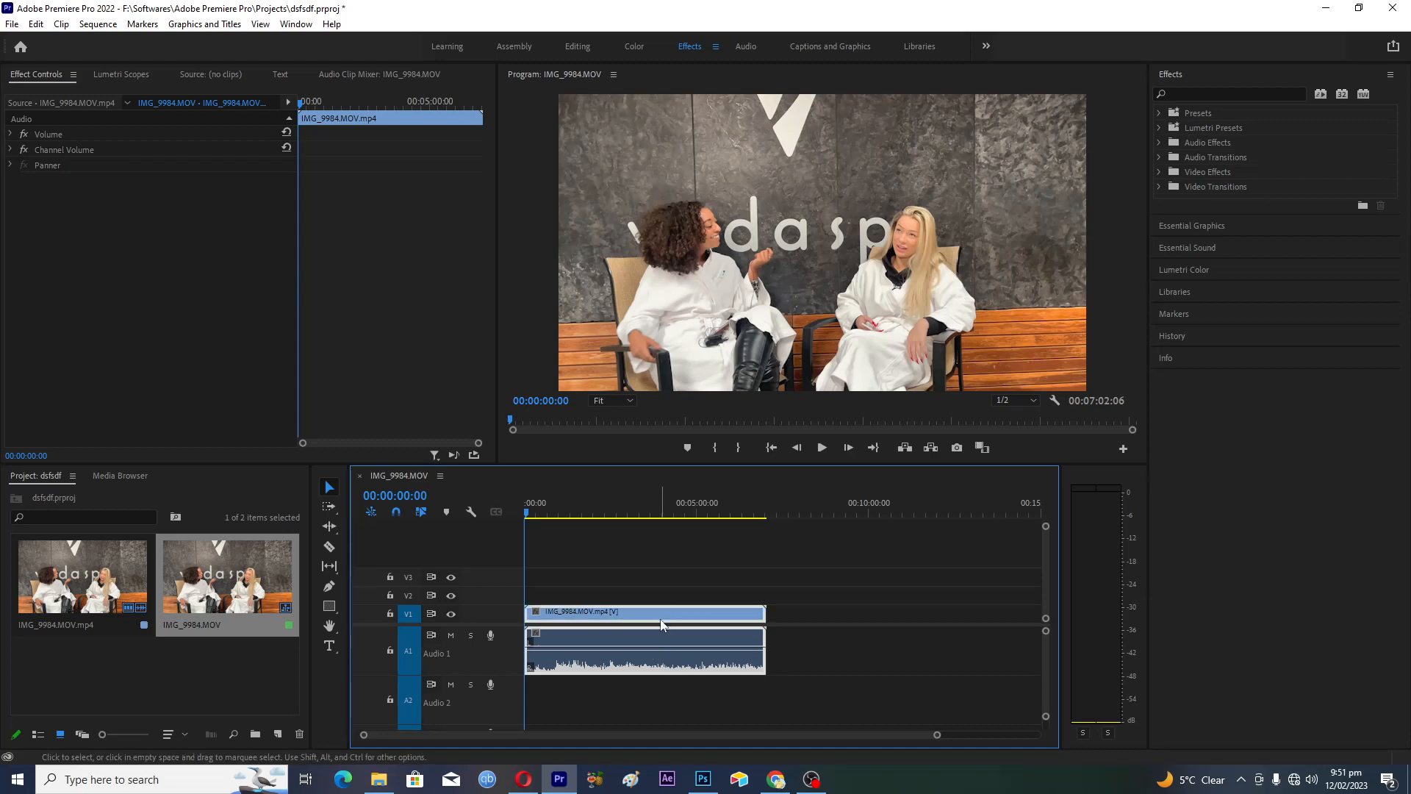
{"action": "left_click", "coordinate": [644, 613]}
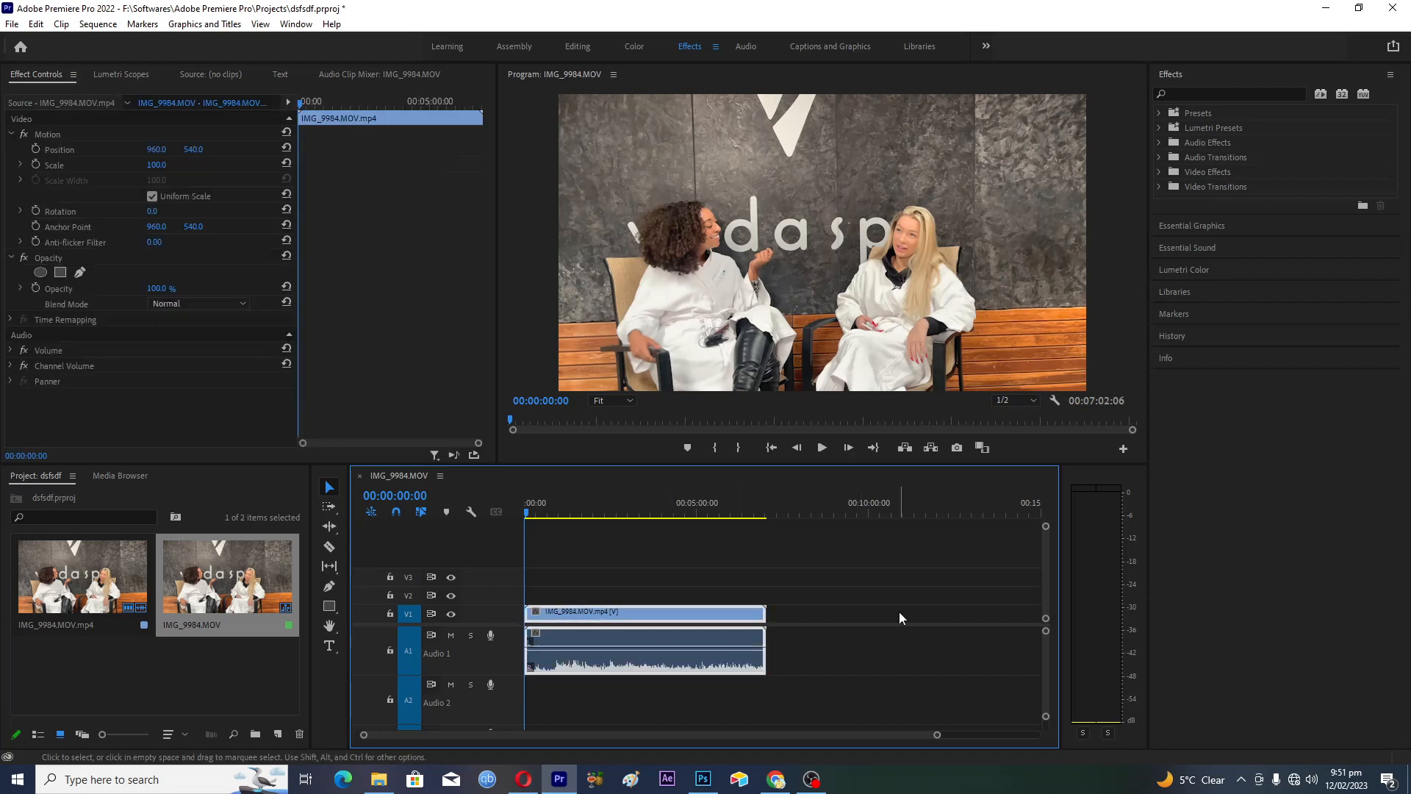